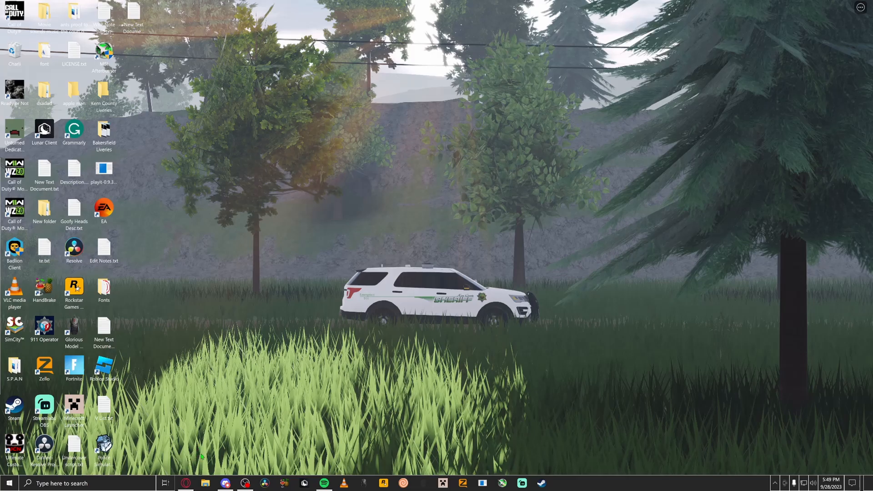
# Launch Opera GX and start entering the lunareclipse.studio From The Fog address.
pyautogui.click(185, 483)
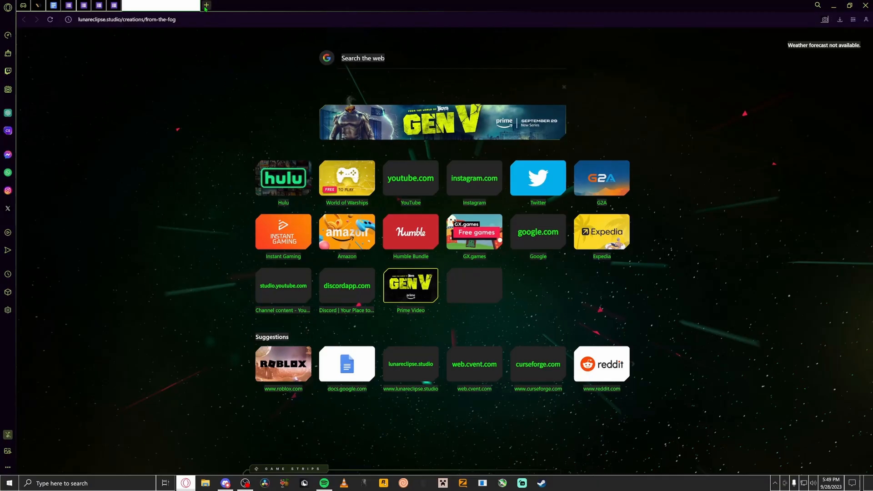
pyautogui.click(127, 19)
pyautogui.write('lunar')
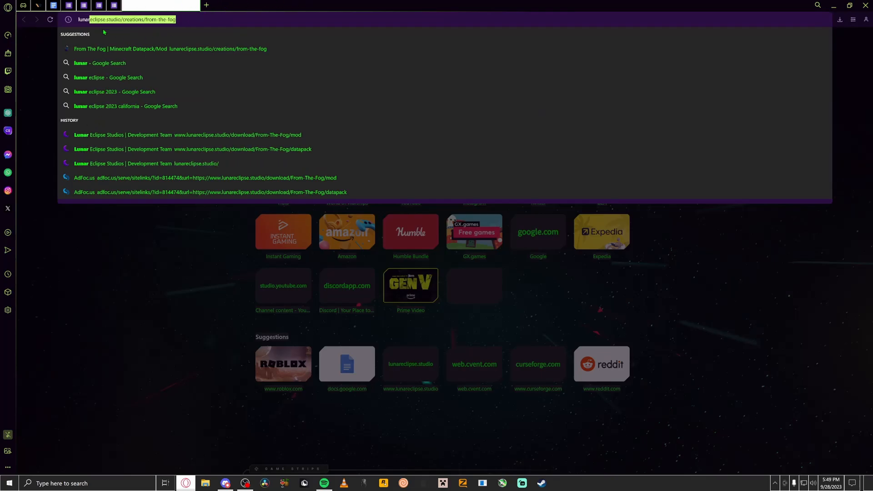
pyautogui.moveTo(176, 43)
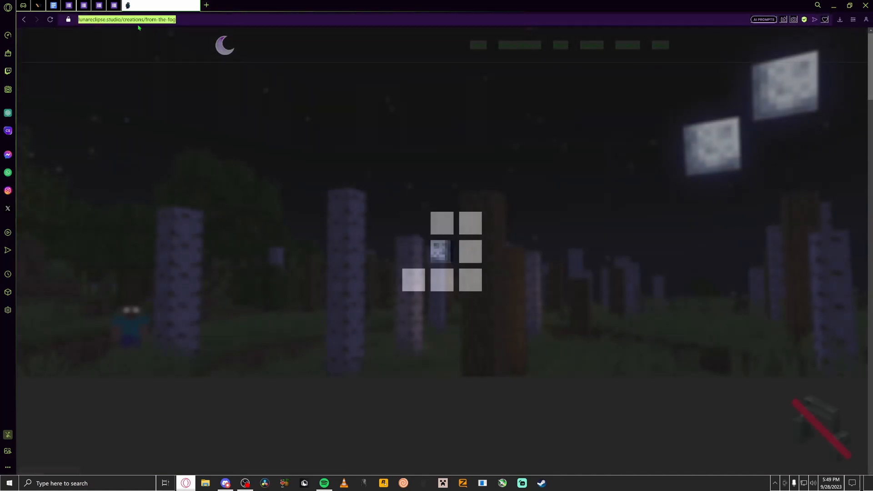
# Load the From The Fog page and skip the AdFoc.us ad redirect to reach the download.
pyautogui.press('Return')
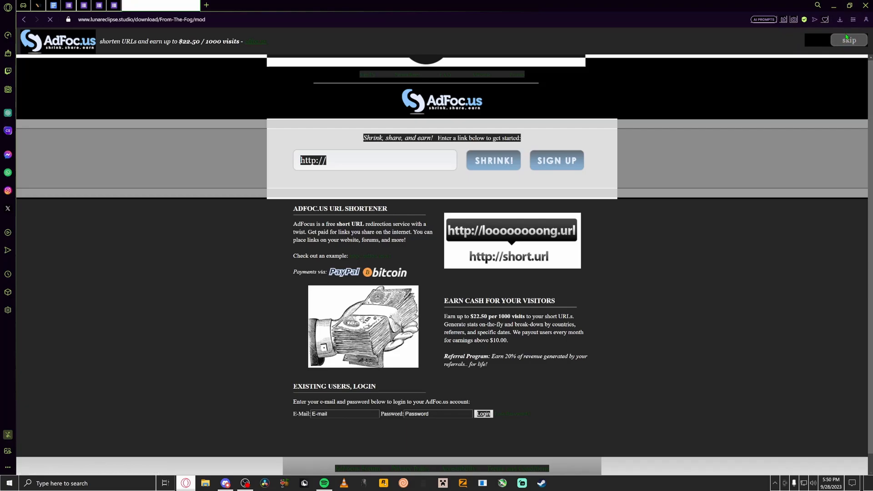
pyautogui.click(848, 39)
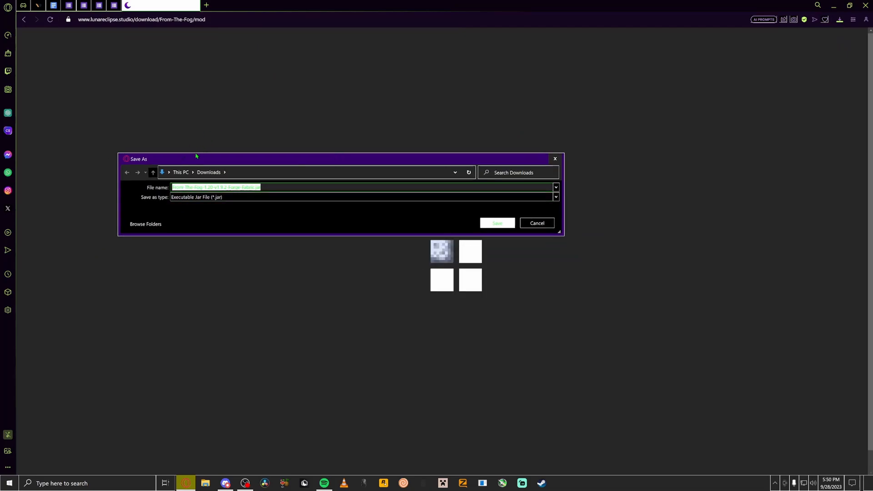
# Save From-The-Fog-1.20-v1.9.2-Forge-Fabric.jar into the Downloads folder.
pyautogui.click(146, 224)
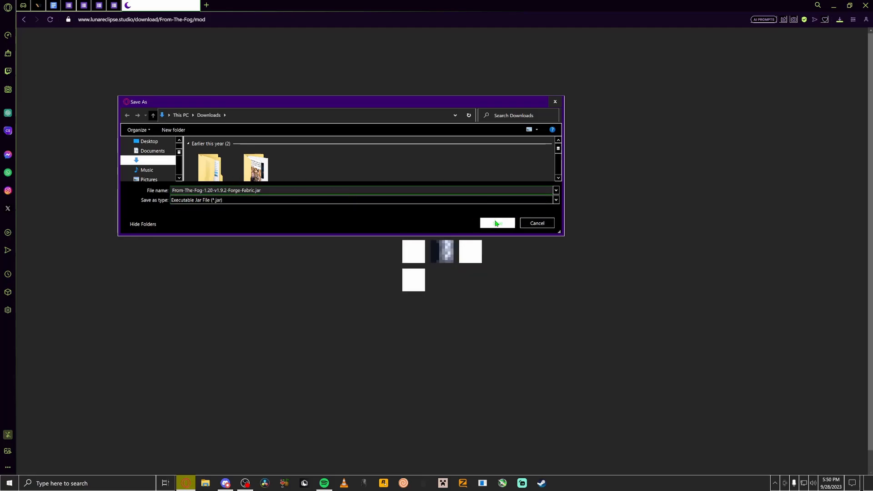
pyautogui.click(496, 223)
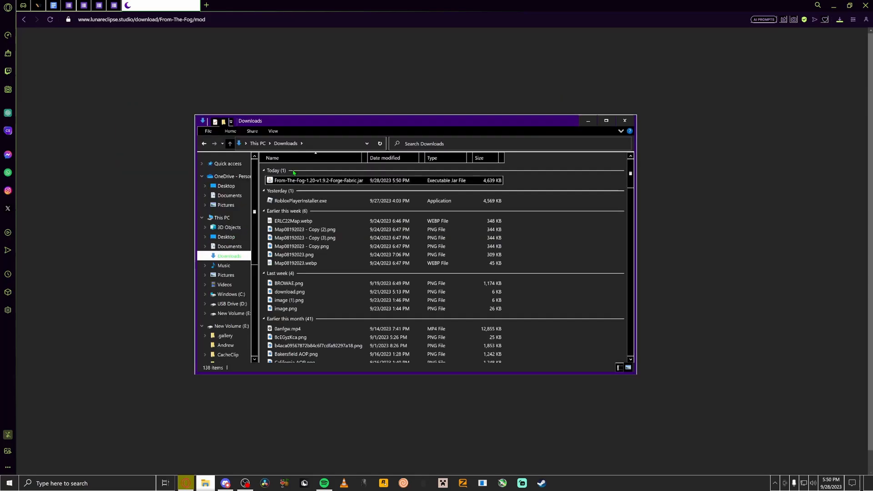
# Select the downloaded From The Fog jar, then bring up Windows search.
pyautogui.click(317, 180)
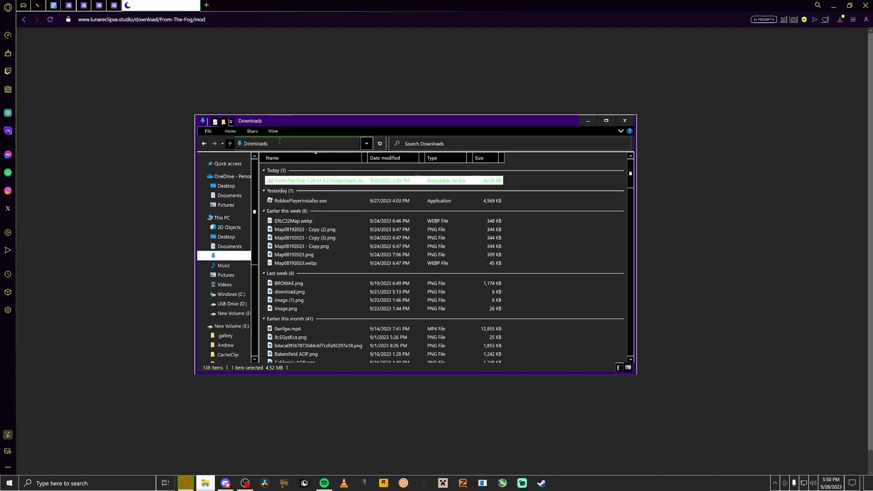
pyautogui.click(9, 483)
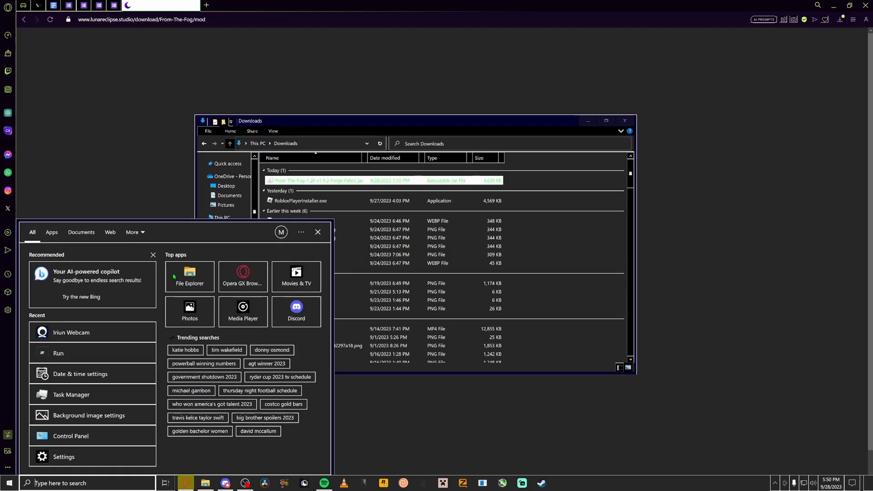
pyautogui.write('run')
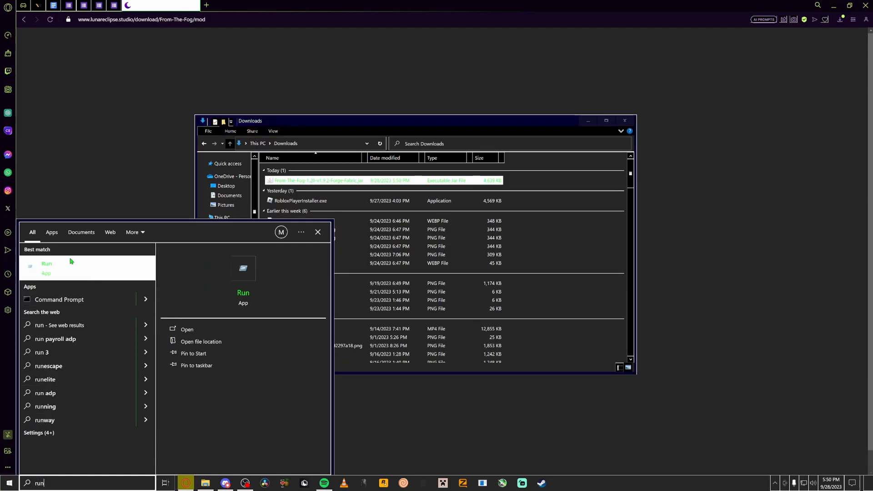
pyautogui.moveTo(154, 434)
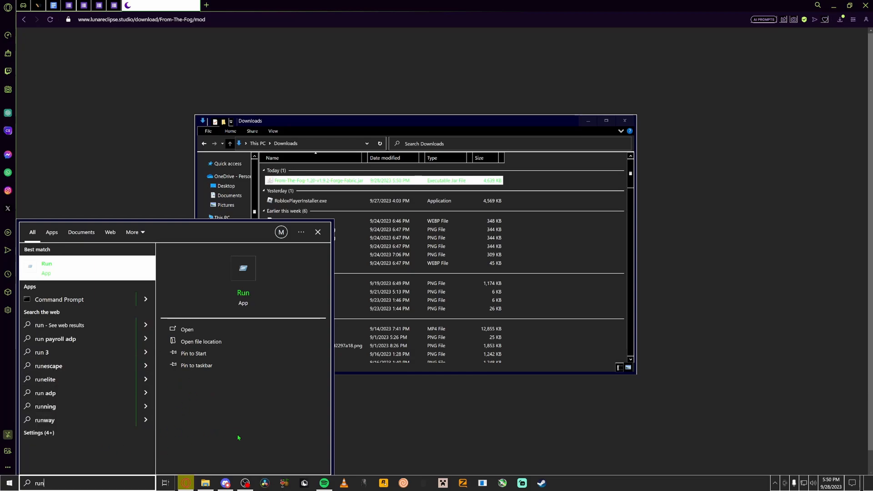
pyautogui.moveTo(243, 292)
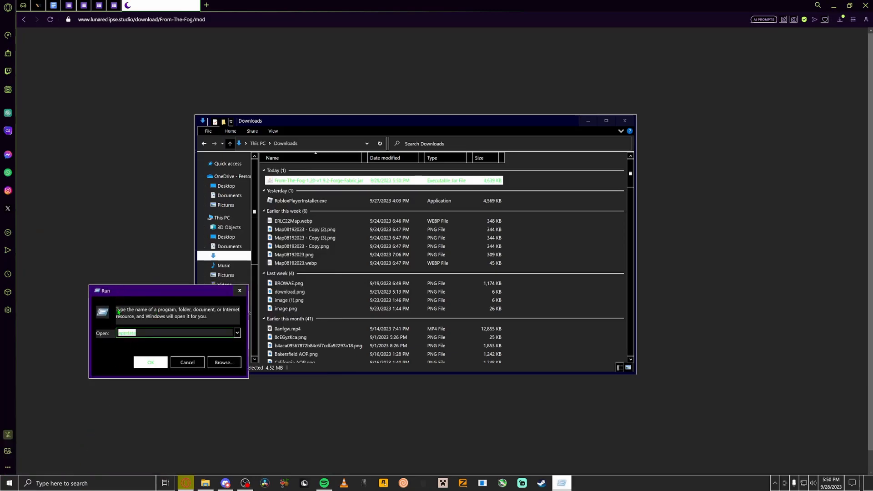
pyautogui.write('appdata')
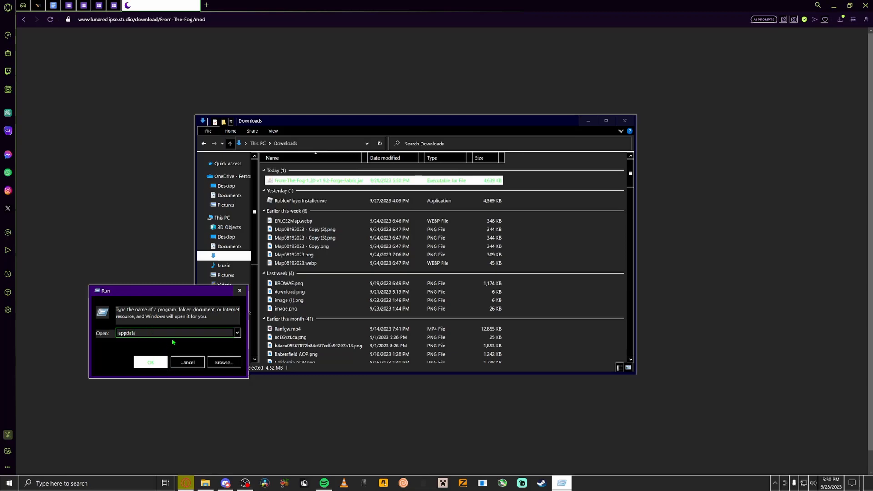
pyautogui.click(150, 363)
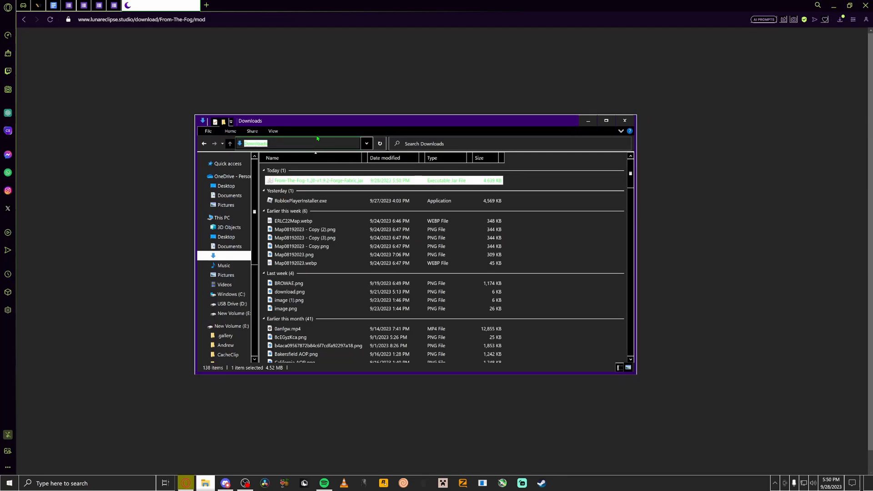
# Navigate to %appdata% and open the .minecraft mods folder.
pyautogui.write('%ap')
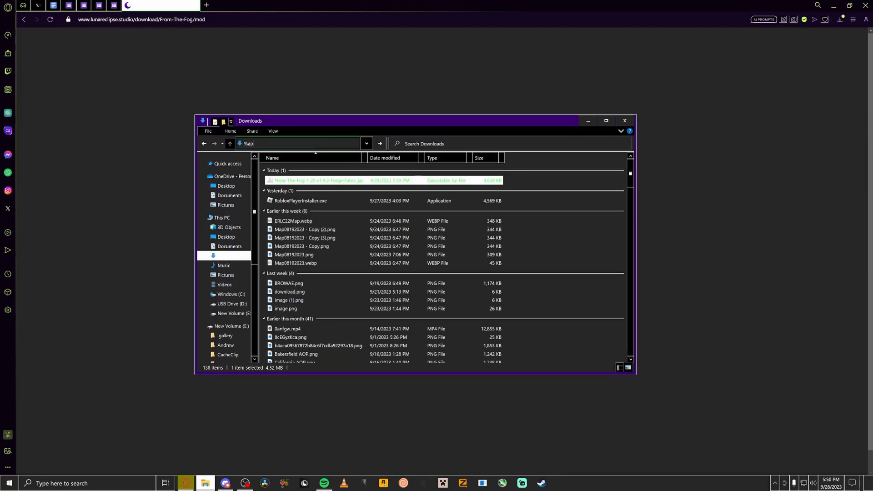
pyautogui.write('pdata')
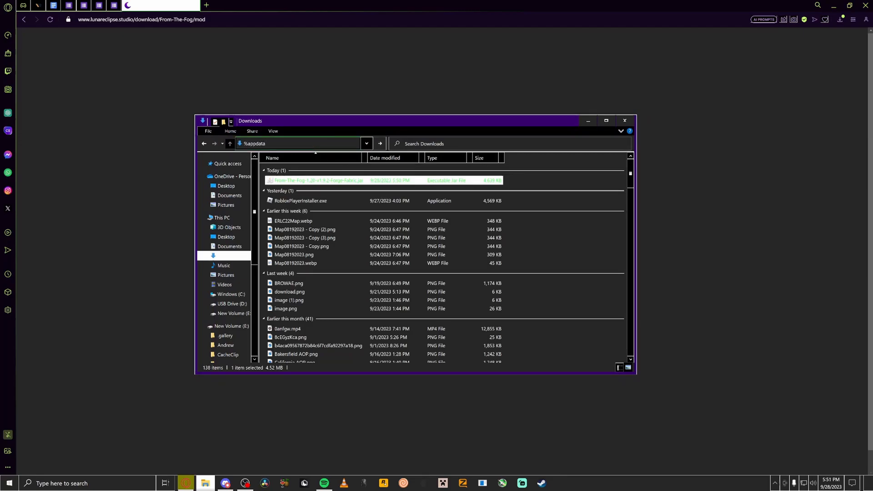
pyautogui.press('Return')
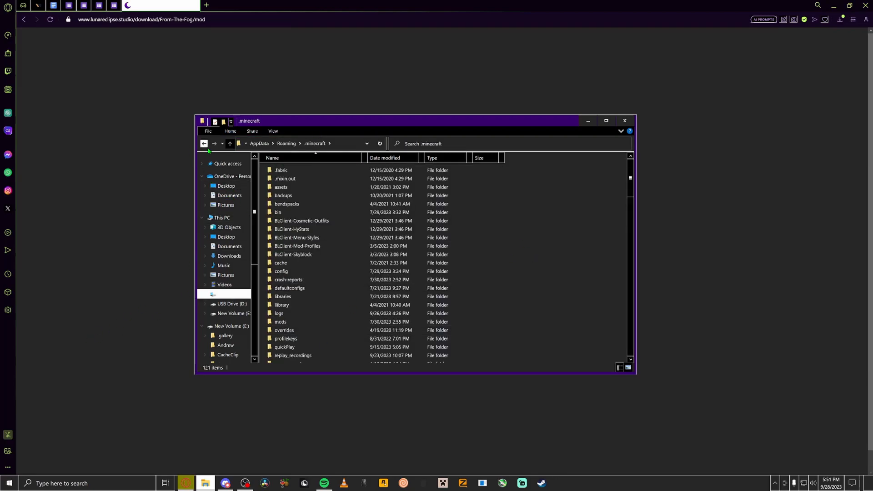
pyautogui.scroll(-3)
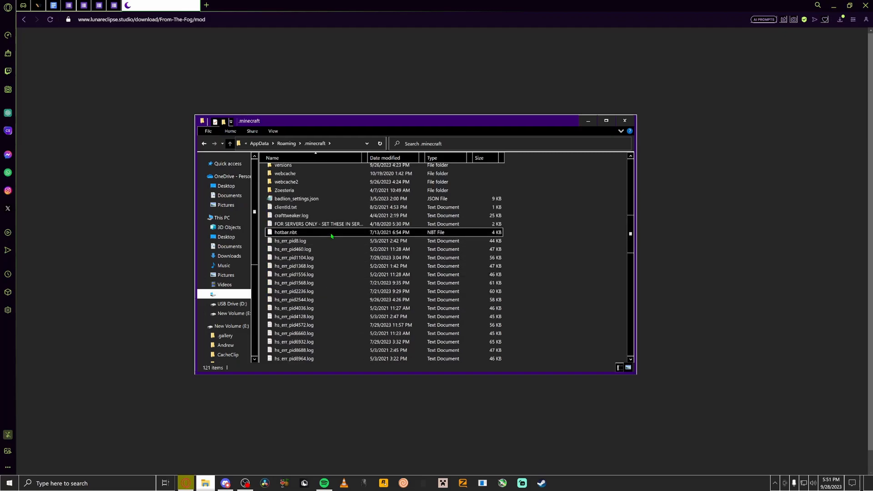
pyautogui.scroll(3)
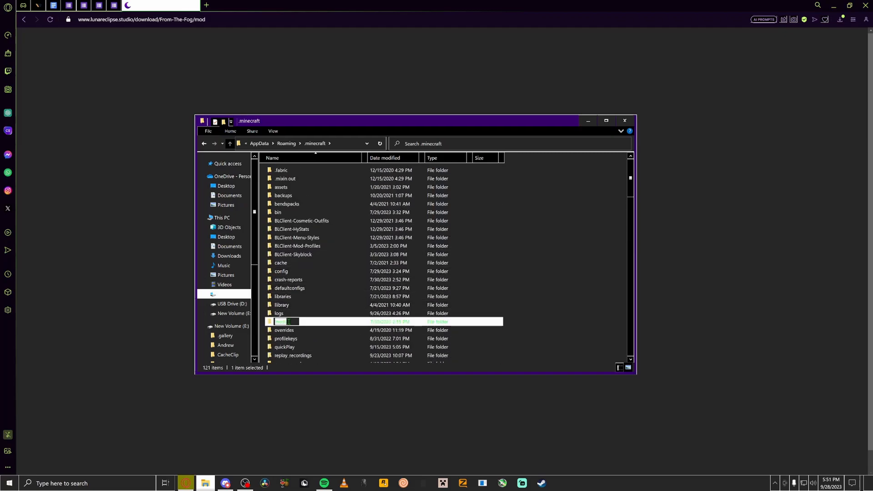
pyautogui.doubleClick(287, 321)
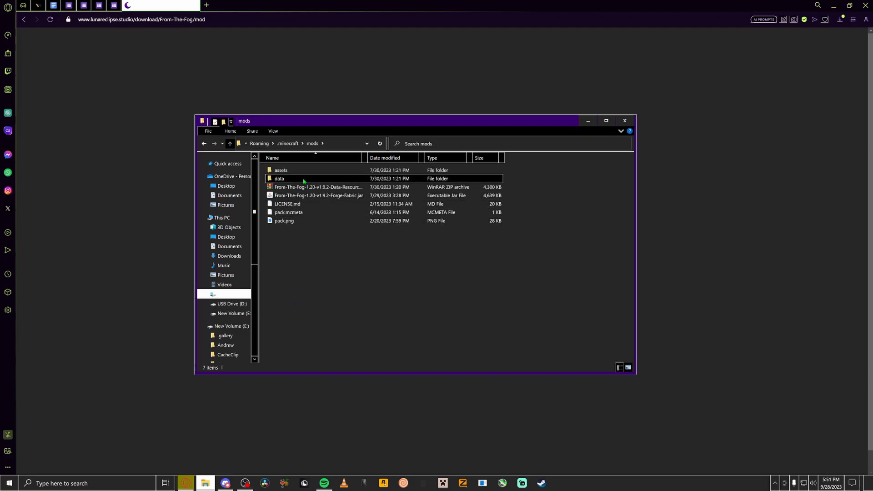
# Start the Minecraft Launcher from the mods folder's context actions.
pyautogui.rightClick(282, 245)
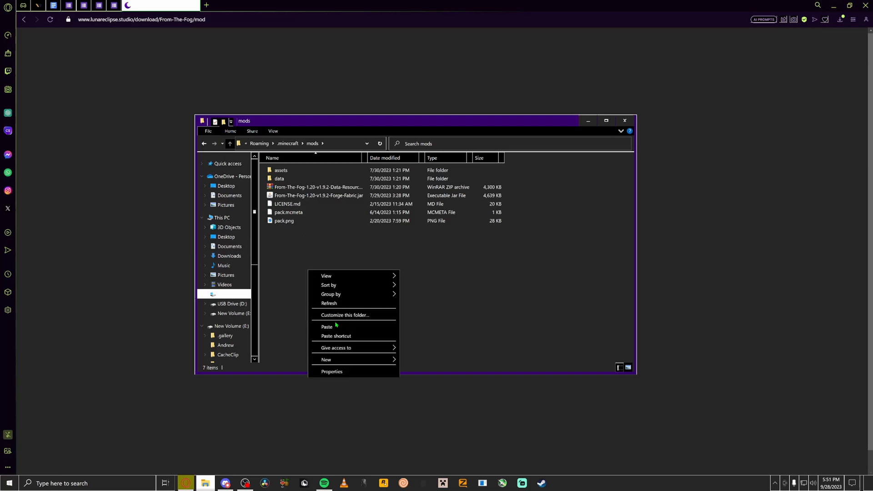
pyautogui.moveTo(339, 316)
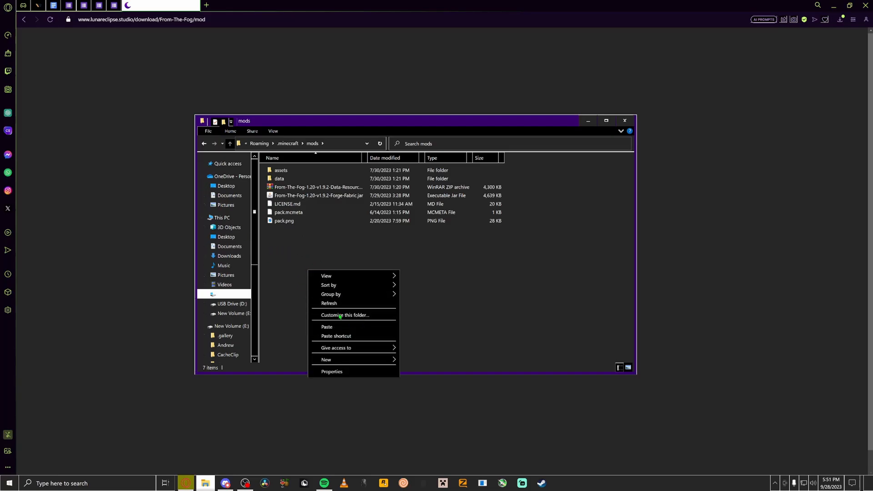
pyautogui.click(229, 256)
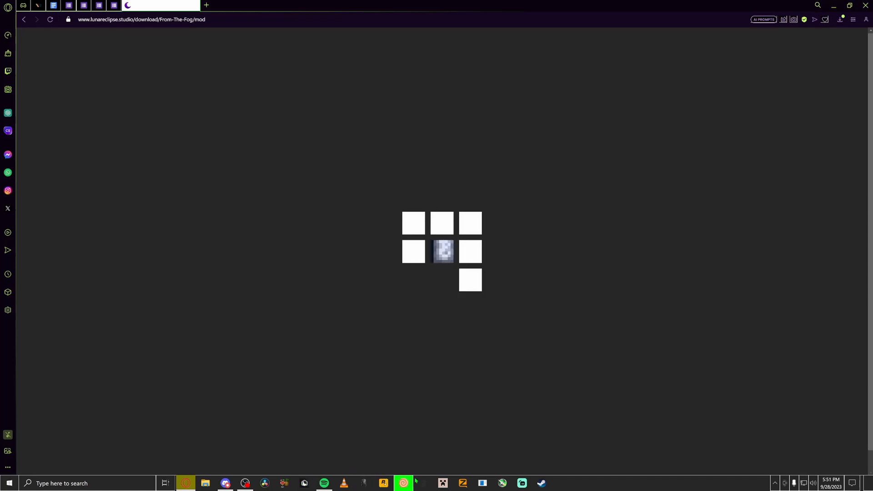
# Try Latest release, reselect forge 1.20.1-forge-47.1.43, then close the launcher.
pyautogui.click(442, 483)
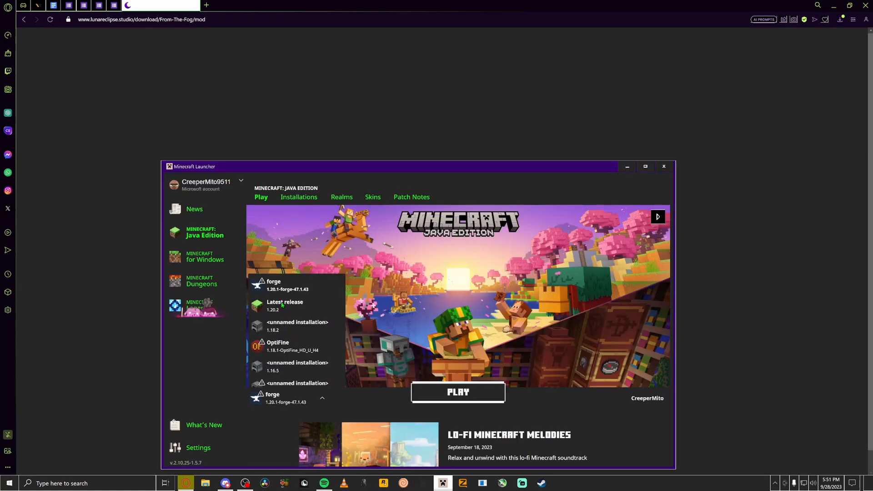
pyautogui.click(284, 305)
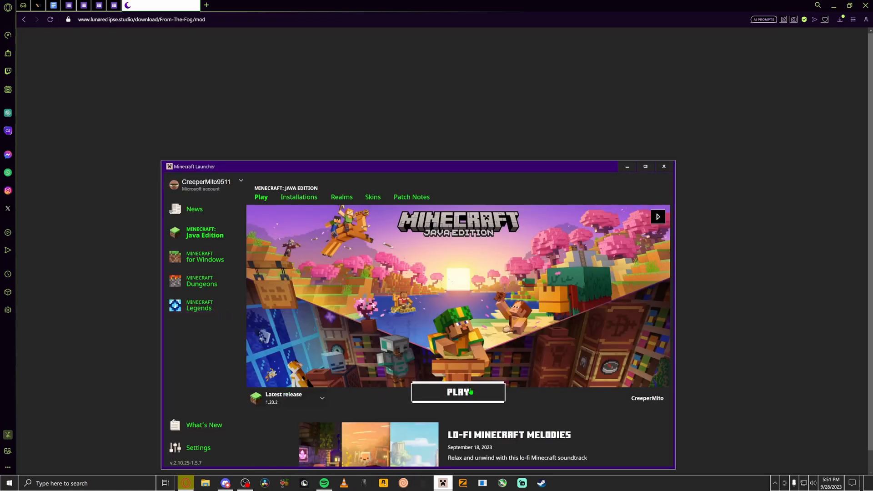
pyautogui.click(322, 397)
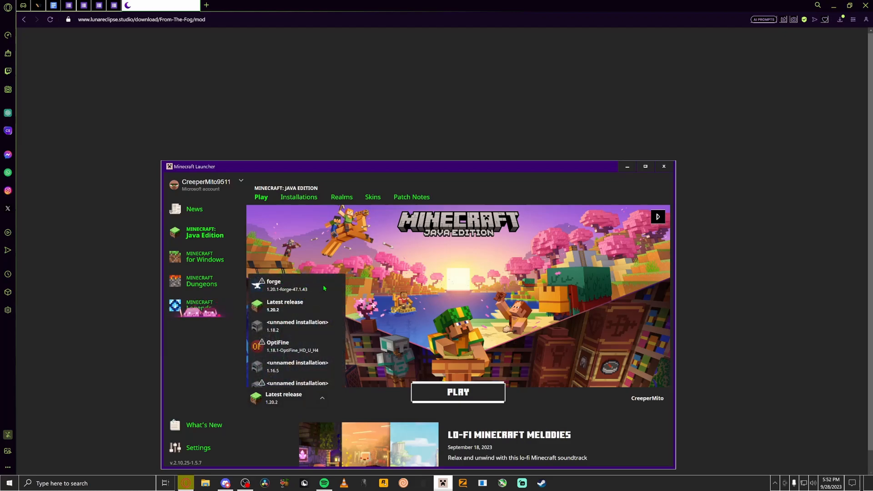
pyautogui.click(322, 397)
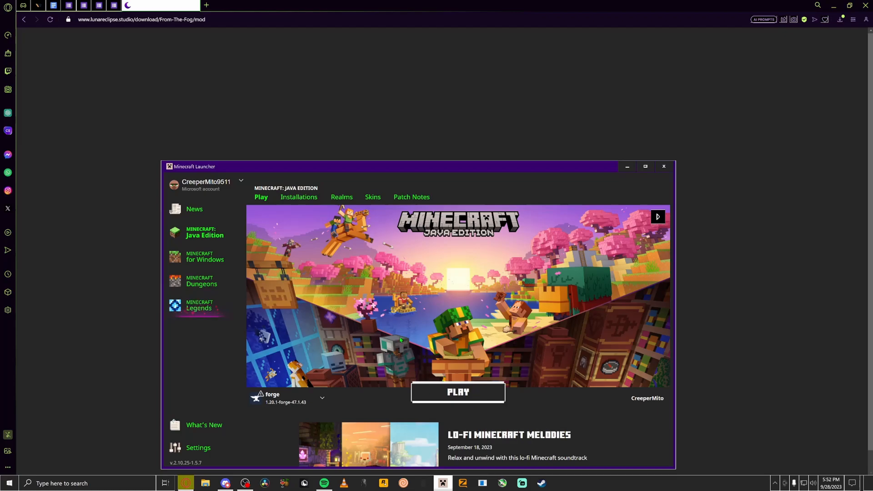
pyautogui.moveTo(261, 396)
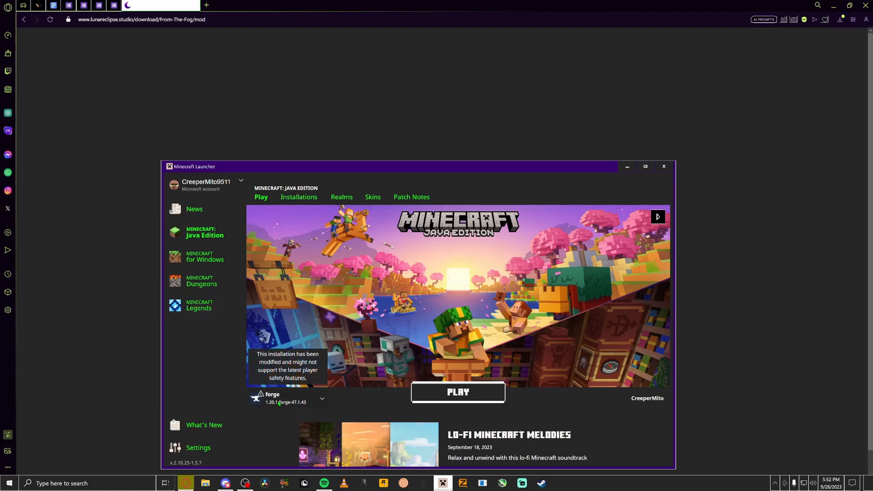
pyautogui.moveTo(534, 376)
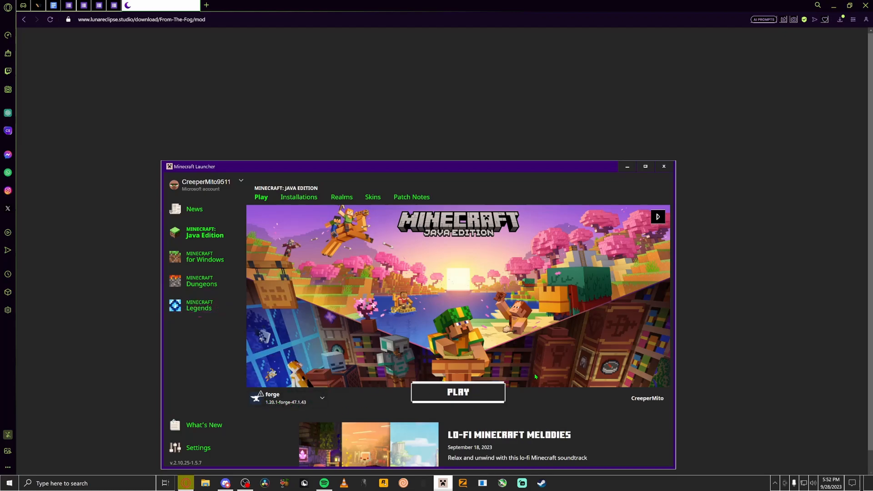
pyautogui.click(322, 398)
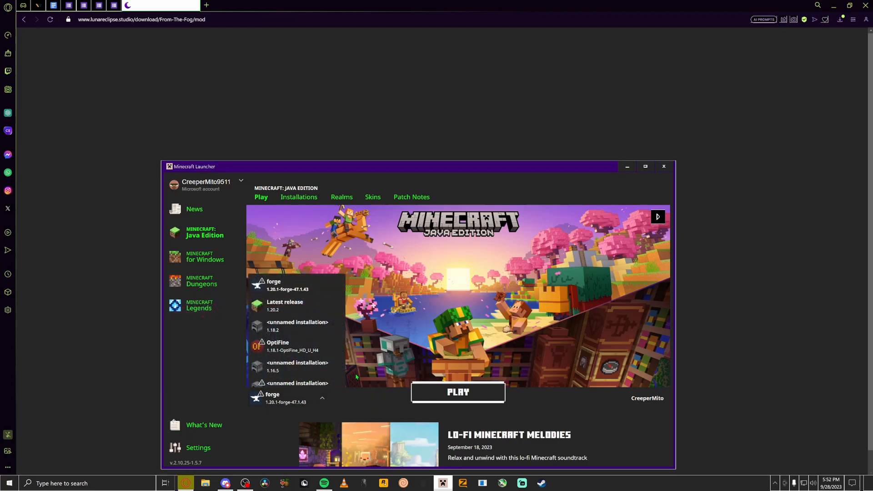
pyautogui.moveTo(371, 403)
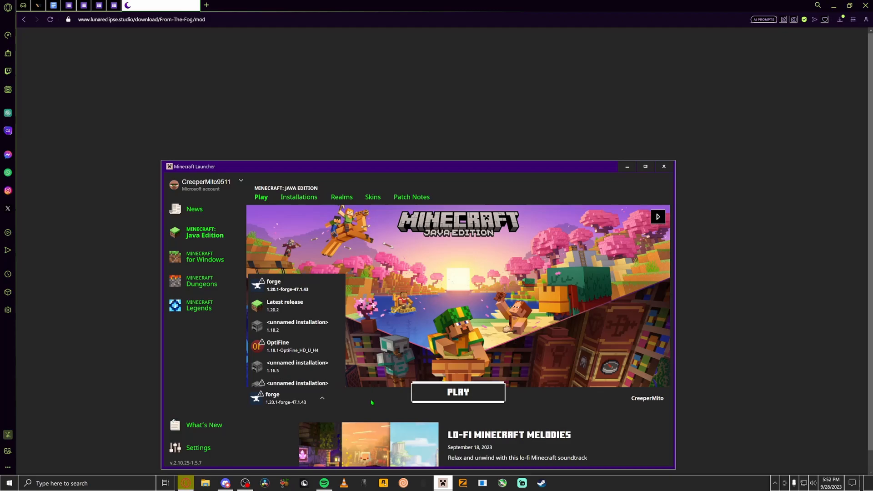
pyautogui.click(322, 398)
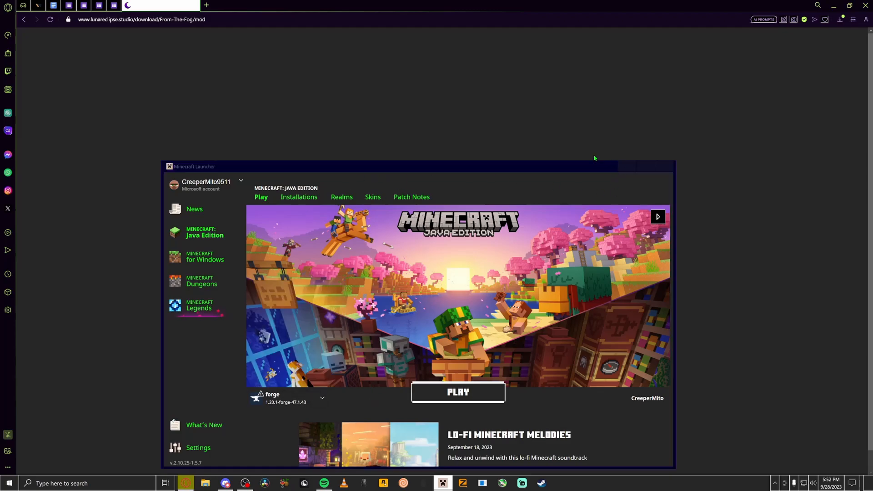
pyautogui.click(285, 5)
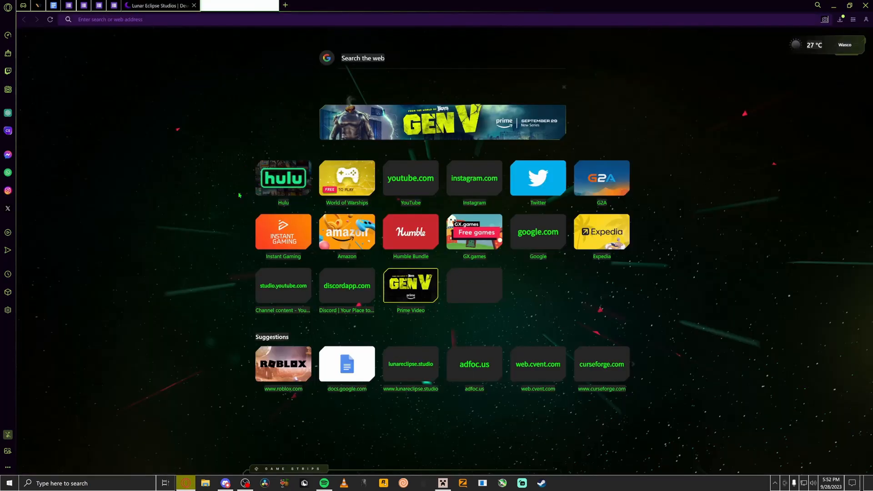
# Search the web for forge and reach the files.minecraftforge.net 1.20.1 page.
pyautogui.write('forge')
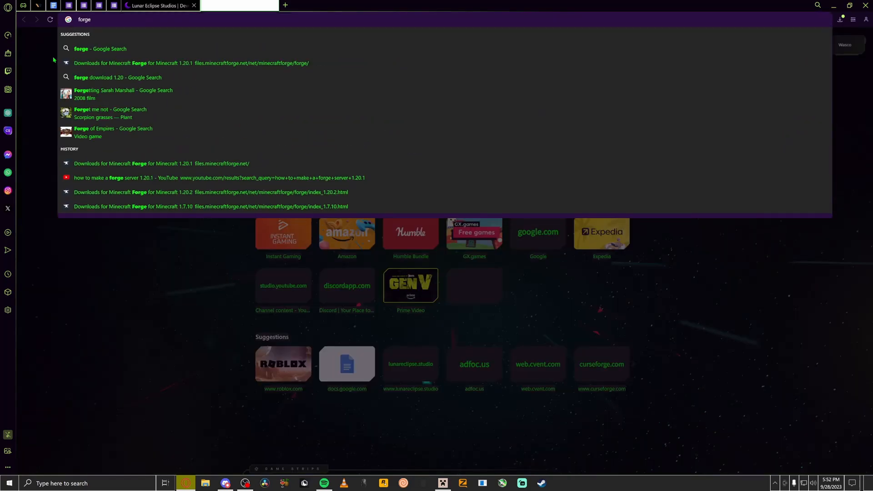
pyautogui.click(100, 48)
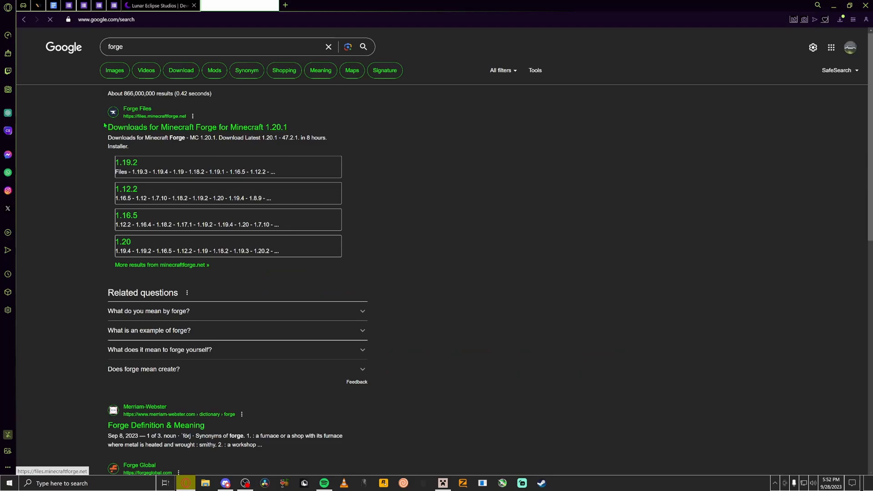
pyautogui.click(196, 128)
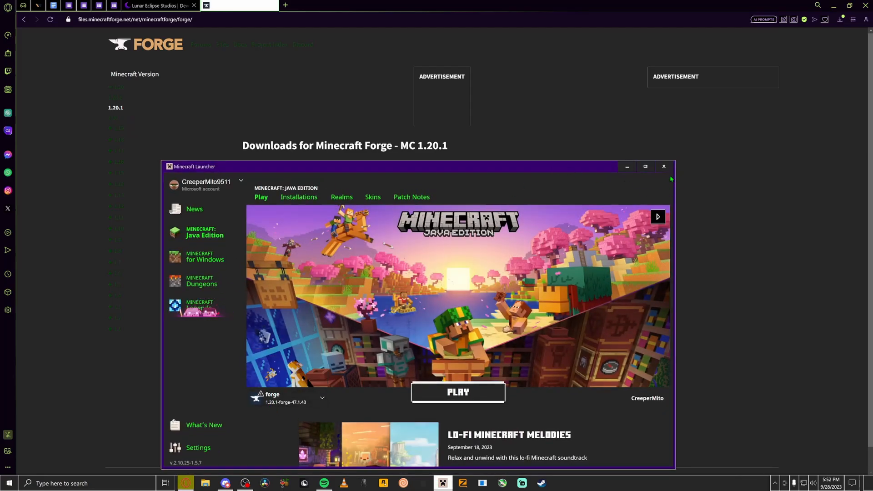
# Dismiss the reappeared launcher and download the recommended Forge 1.20.1 installer.
pyautogui.click(663, 167)
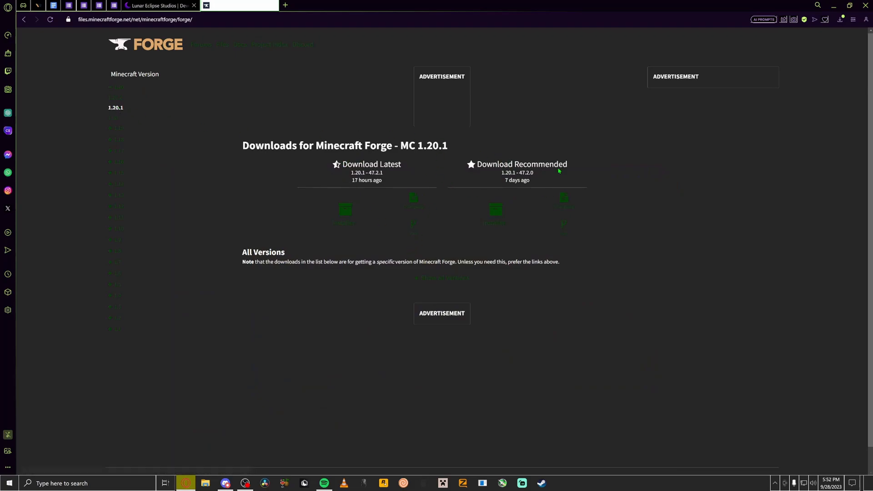
pyautogui.moveTo(472, 151)
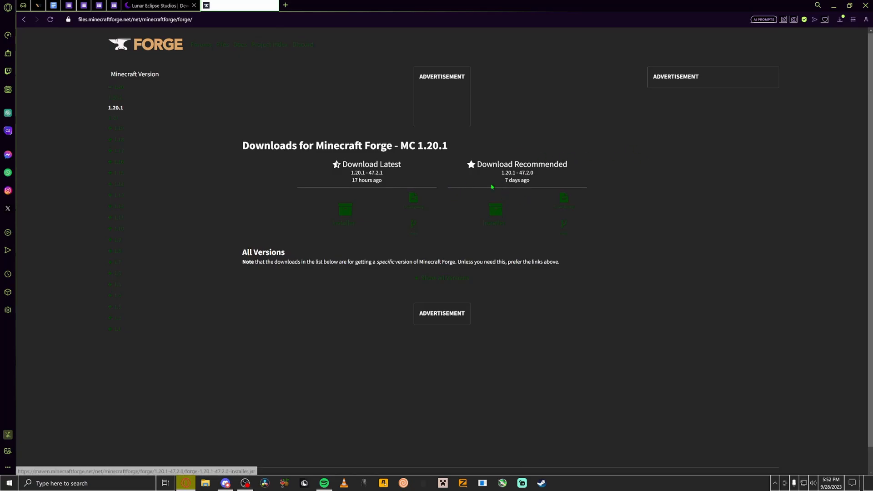
pyautogui.click(205, 483)
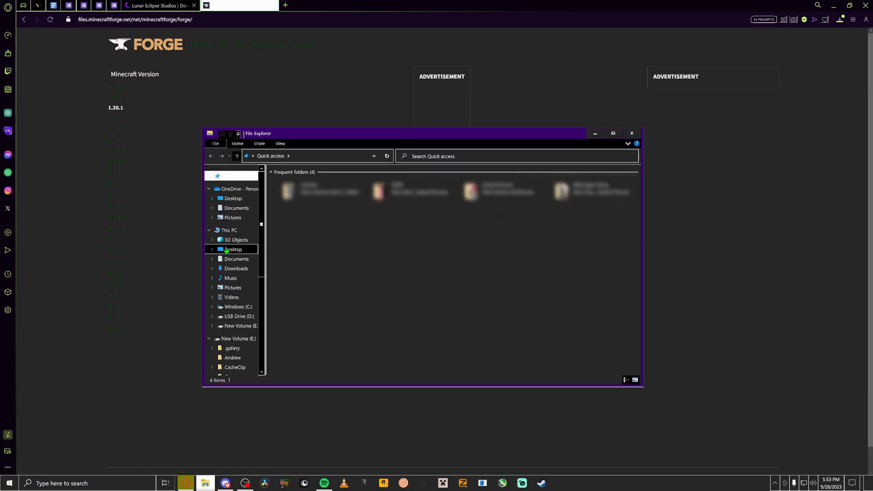
# Launch forge-1.20.1-47.2.0-installer.jar from the Downloads folder.
pyautogui.click(237, 269)
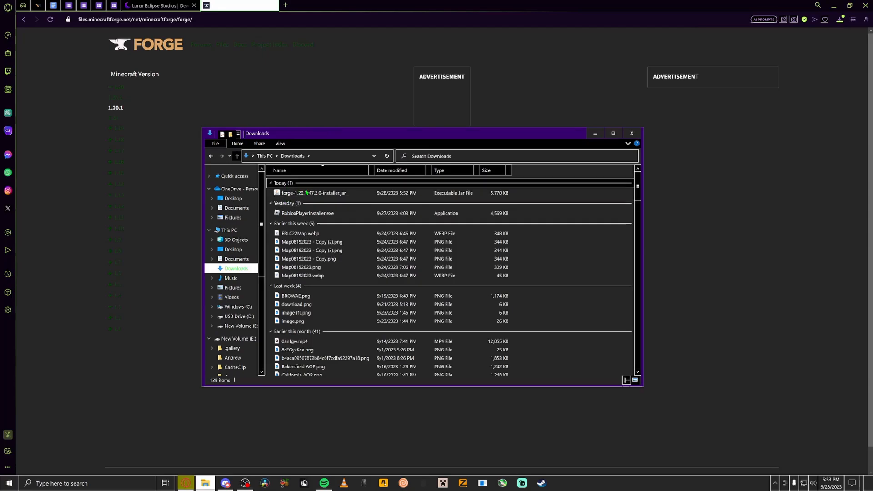
pyautogui.click(314, 193)
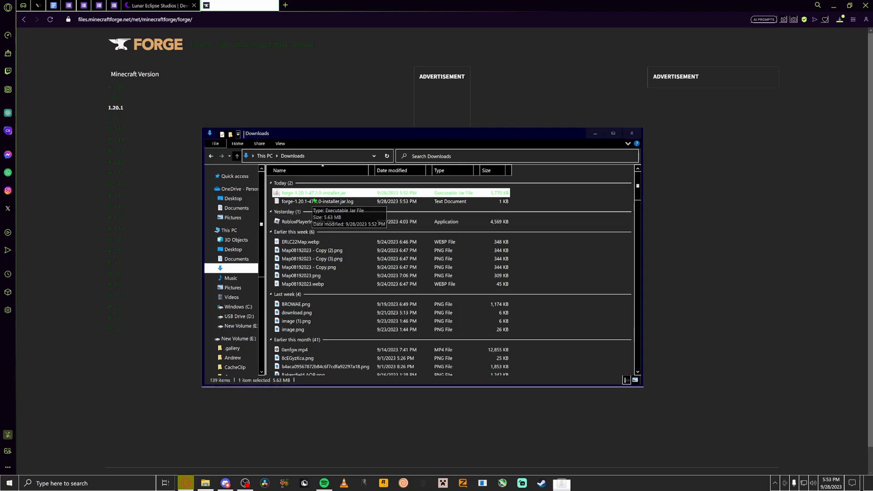
pyautogui.doubleClick(316, 193)
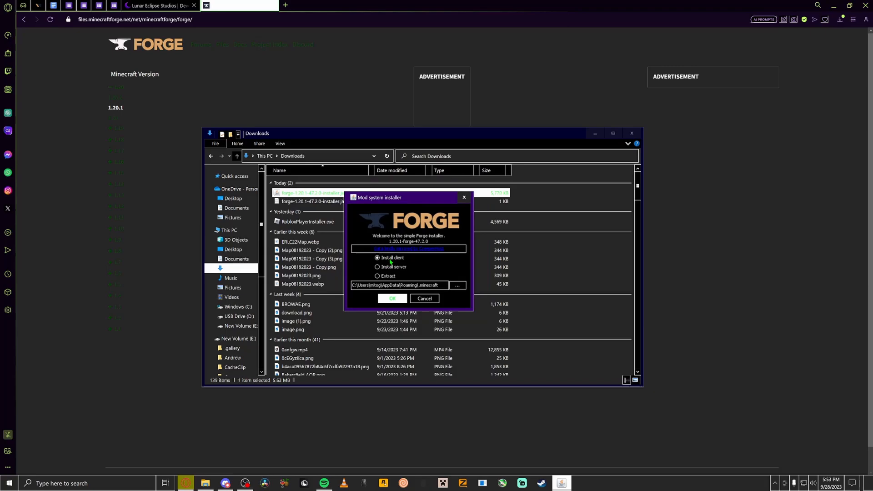
# Confirm Install client in the Forge installer and reopen Minecraft Launcher.
pyautogui.click(378, 267)
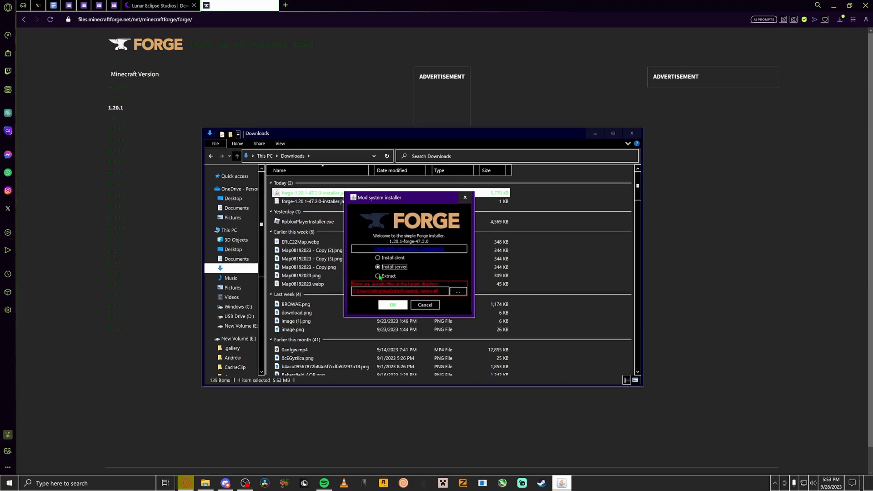
pyautogui.click(379, 257)
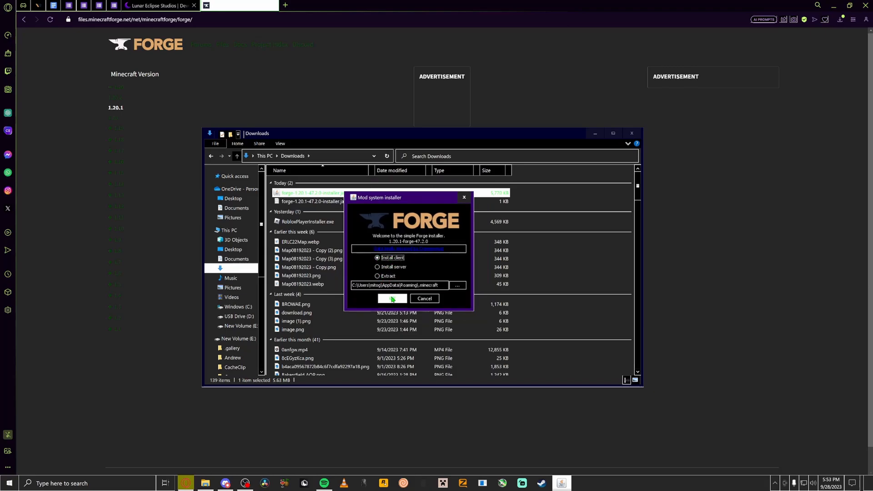
pyautogui.click(392, 298)
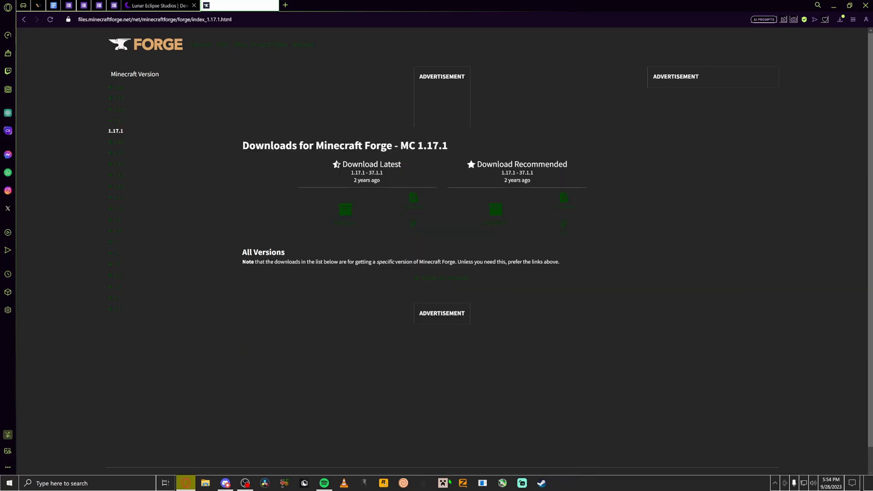
pyautogui.click(443, 483)
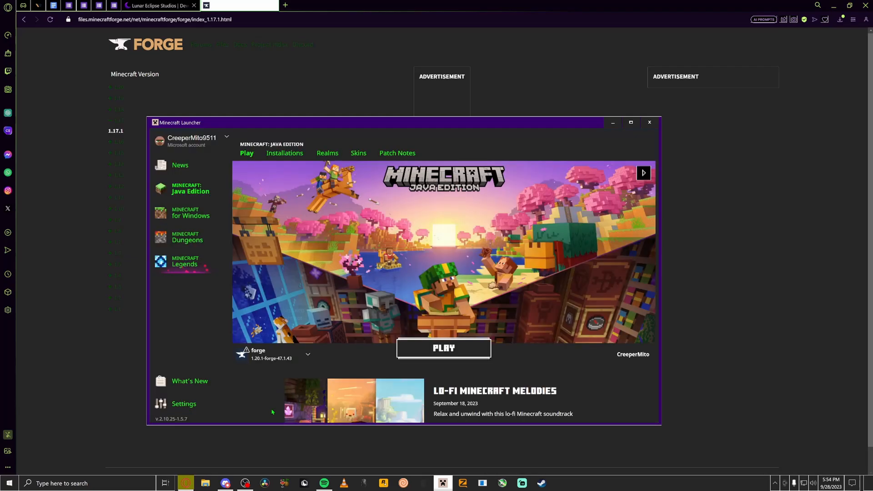
# Check the installations list and acknowledge the successful Forge client install.
pyautogui.click(307, 354)
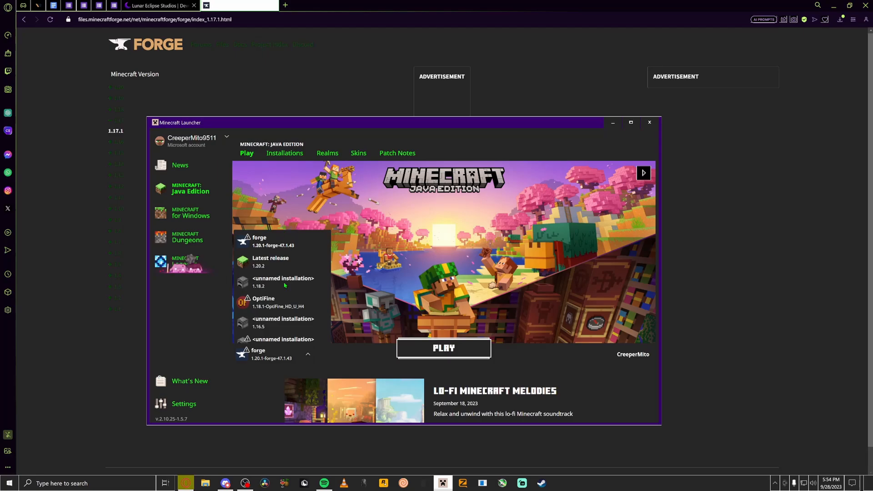
pyautogui.click(307, 354)
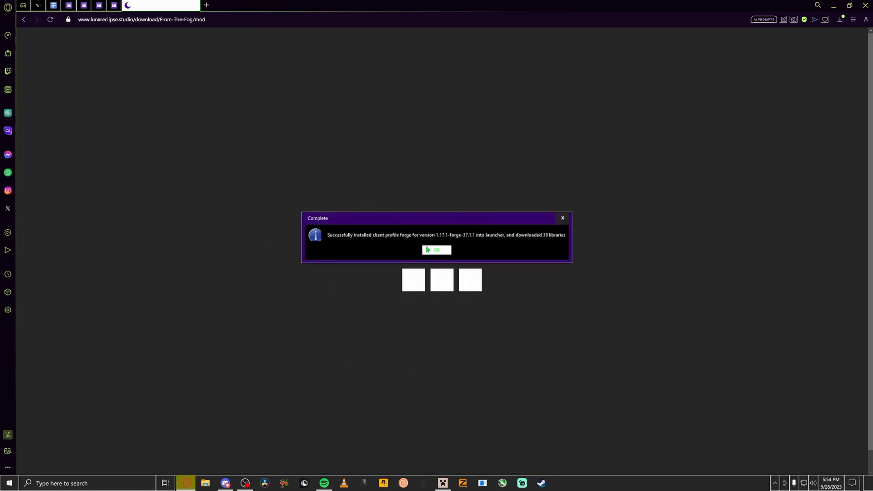
pyautogui.click(437, 250)
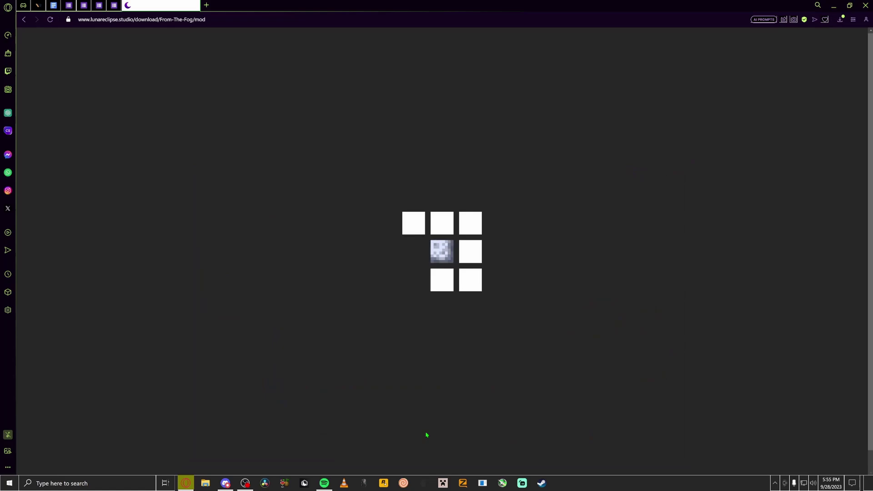
# Relaunch Minecraft Launcher and bring up Windows search.
pyautogui.click(443, 483)
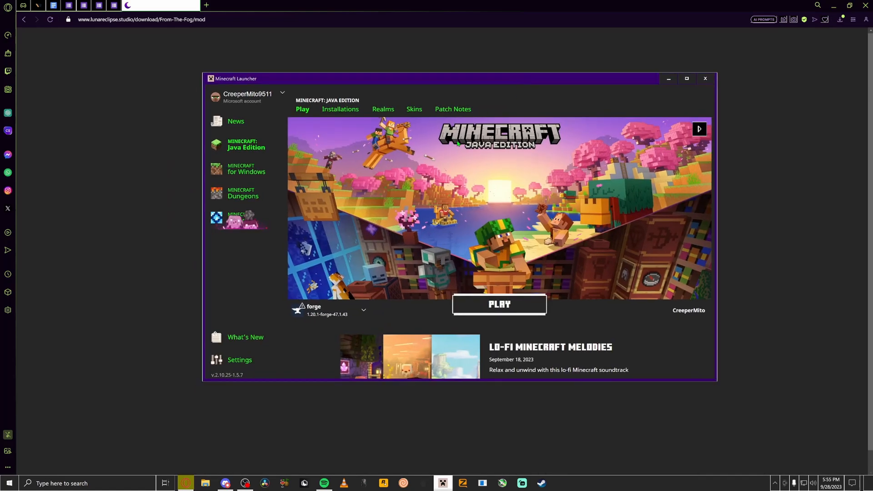
pyautogui.click(8, 483)
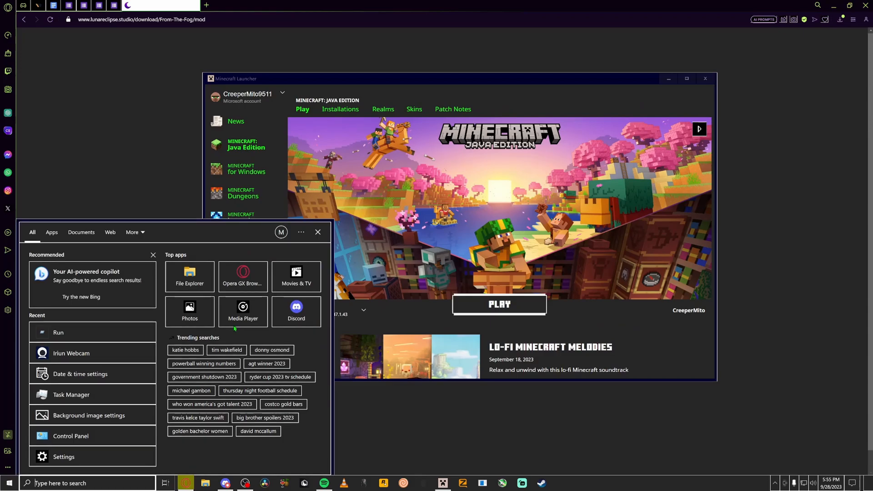
# Show the Radeon RX 580 Series driver details (AMD version 31.0.12027.9001) under Display adapters.
pyautogui.write('device Manager')
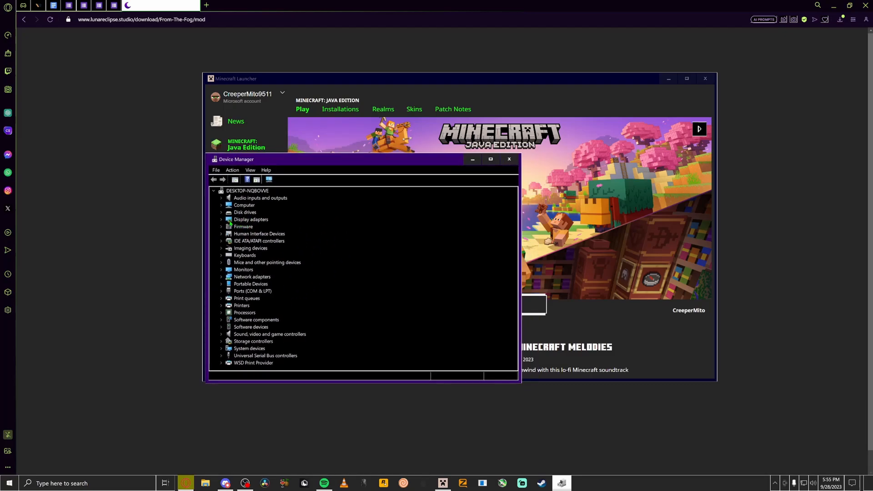
pyautogui.click(251, 220)
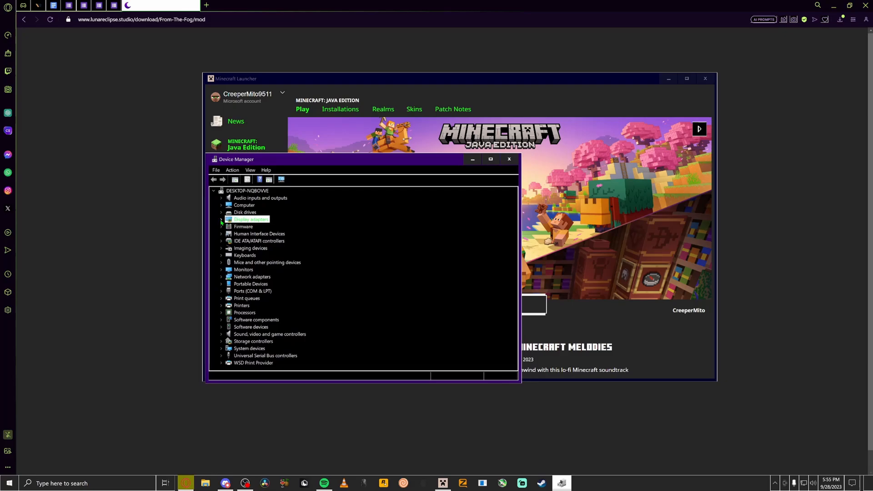
pyautogui.click(221, 219)
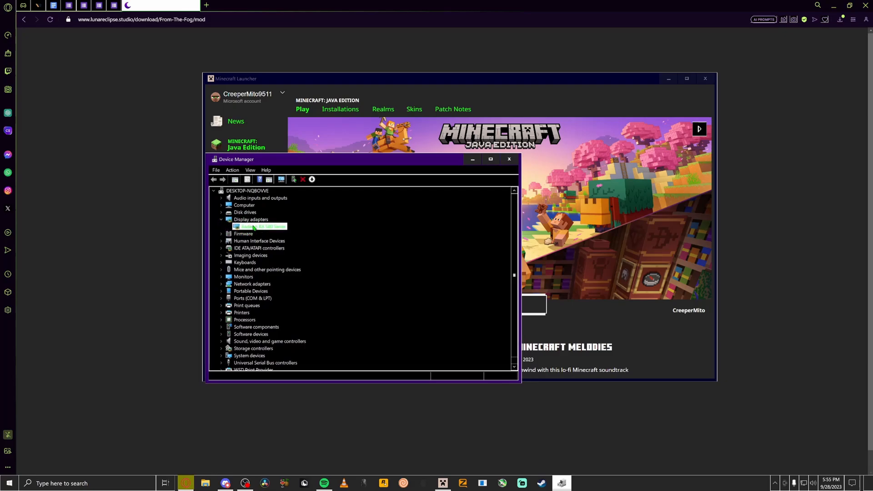
pyautogui.doubleClick(260, 227)
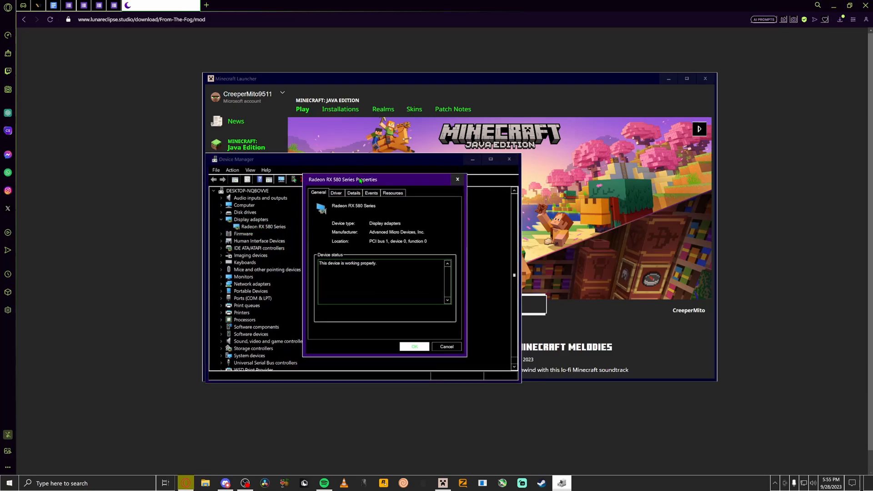
pyautogui.click(353, 193)
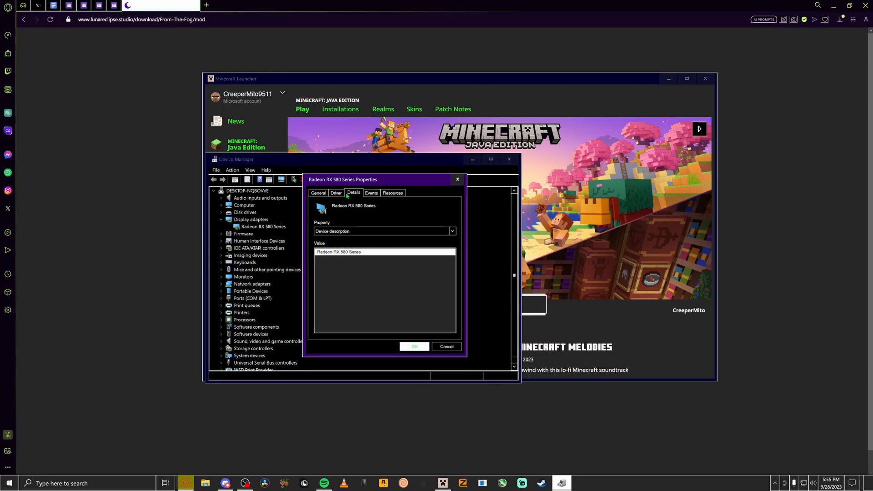
pyautogui.click(335, 193)
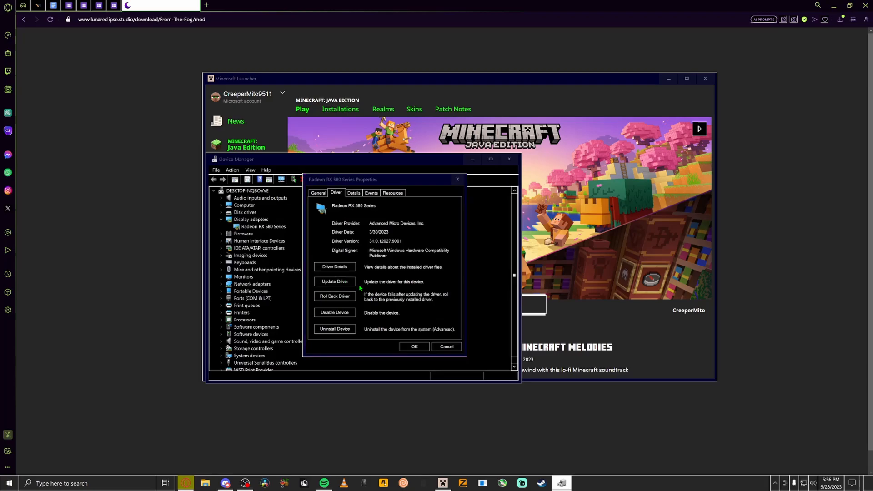
# Via Update Driver's pick-from-list, install the older 26.20.15019.19000 driver and return to the launcher.
pyautogui.click(335, 281)
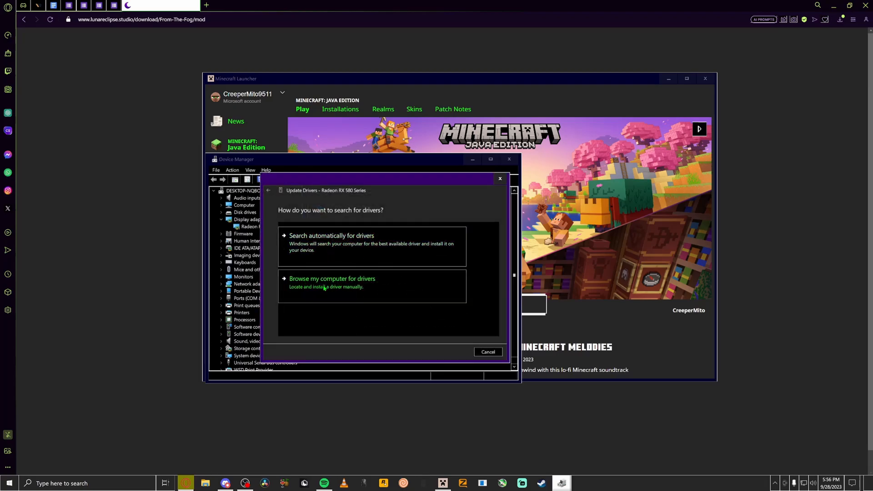
pyautogui.moveTo(302, 294)
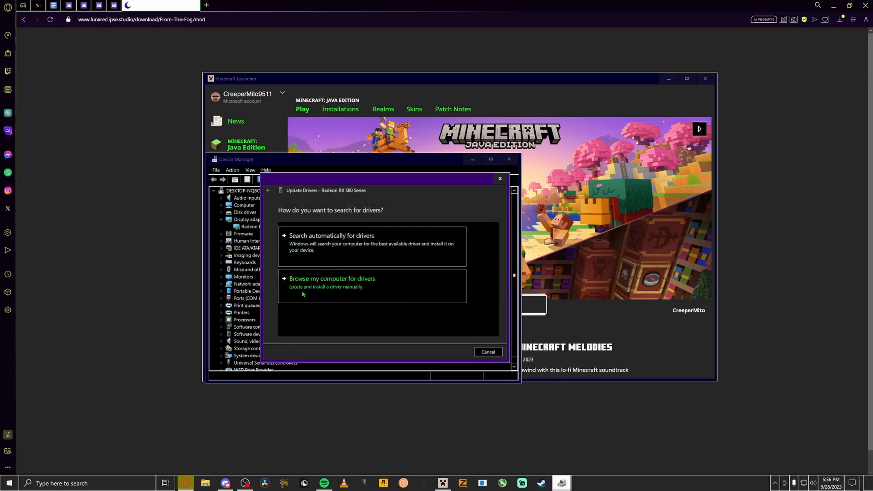
pyautogui.click(332, 278)
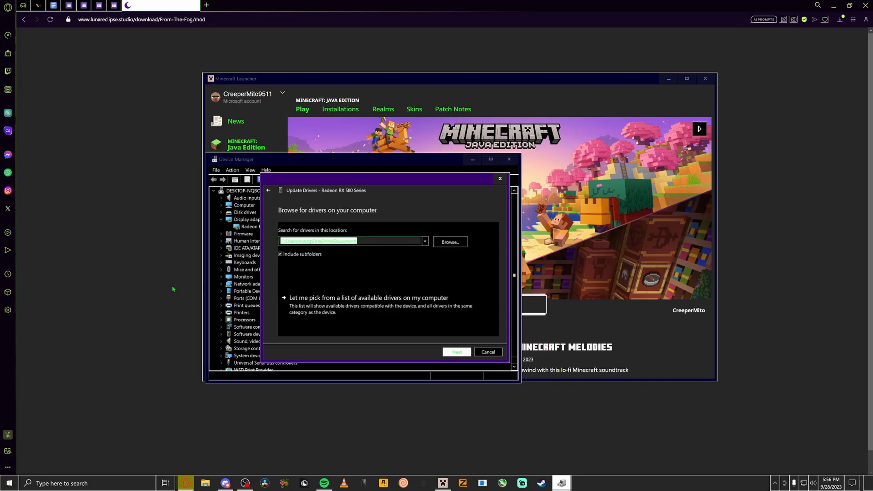
pyautogui.click(369, 298)
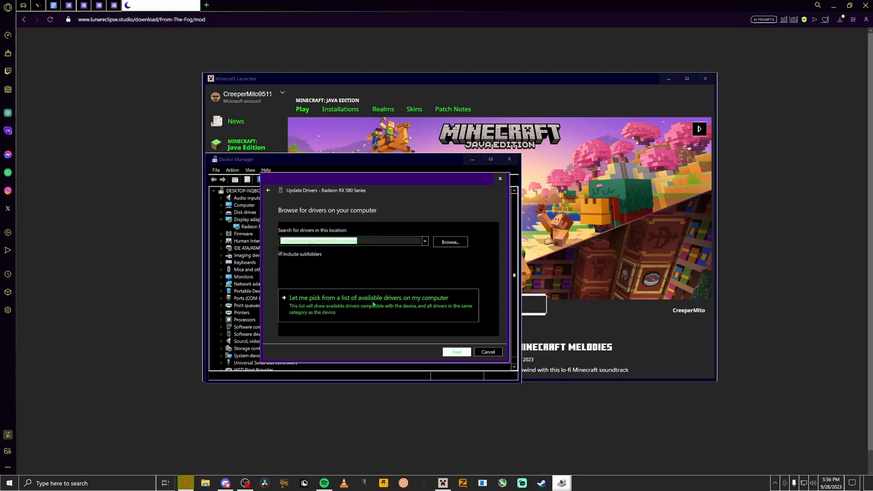
pyautogui.click(369, 298)
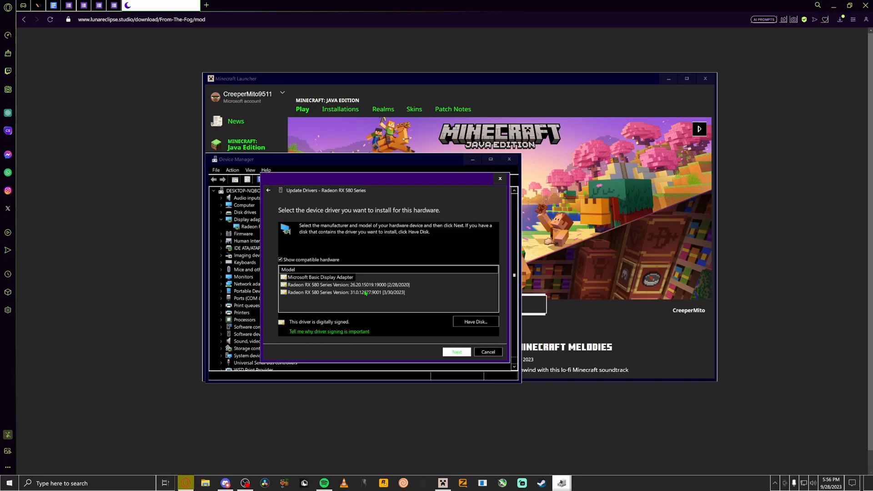
pyautogui.moveTo(367, 299)
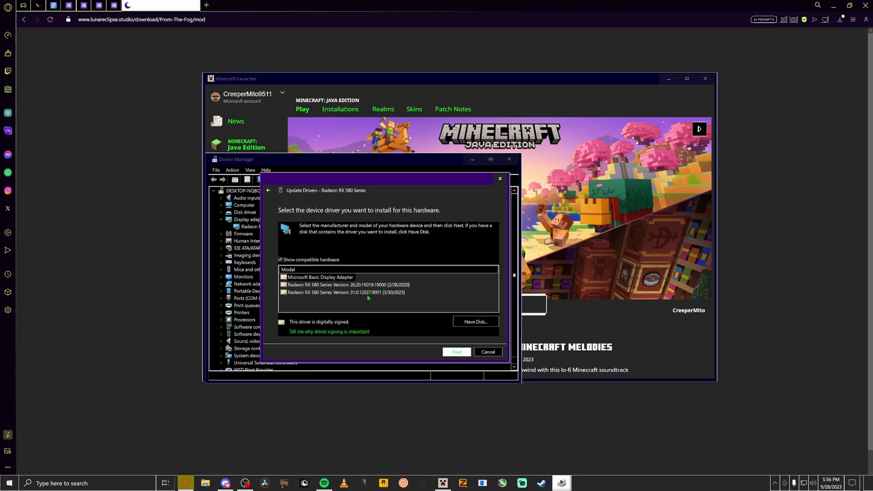
pyautogui.moveTo(393, 292)
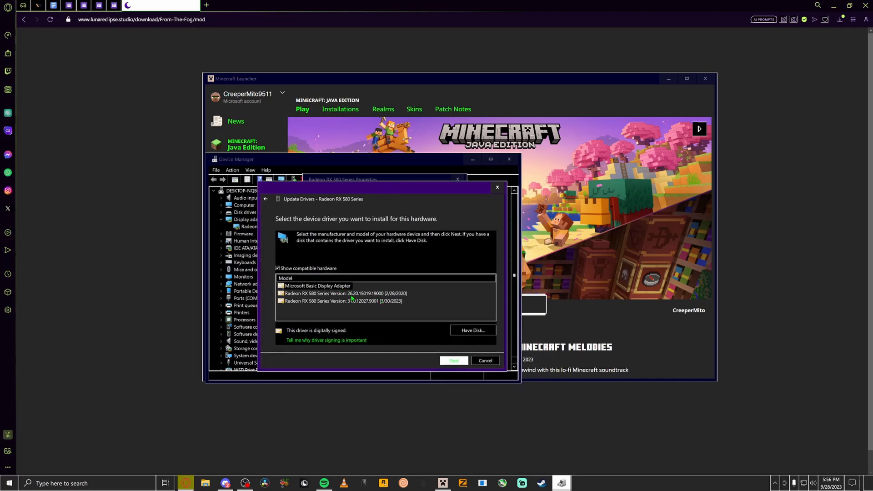
pyautogui.click(345, 293)
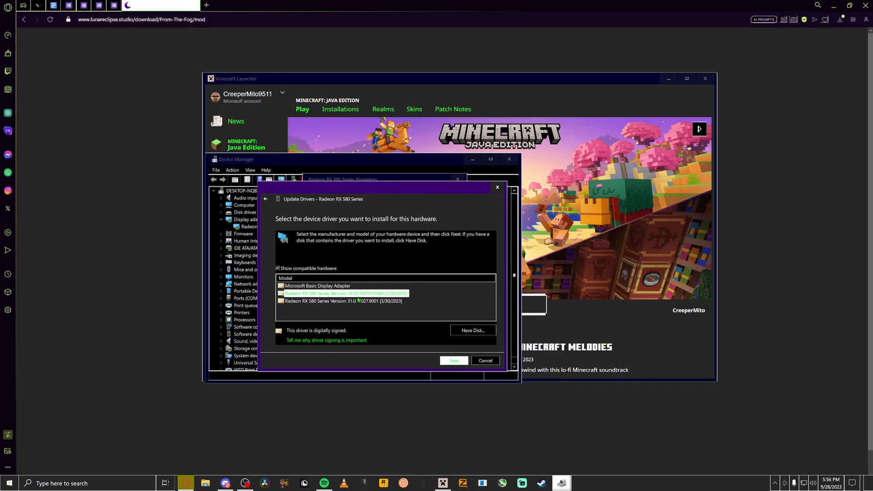
pyautogui.moveTo(361, 313)
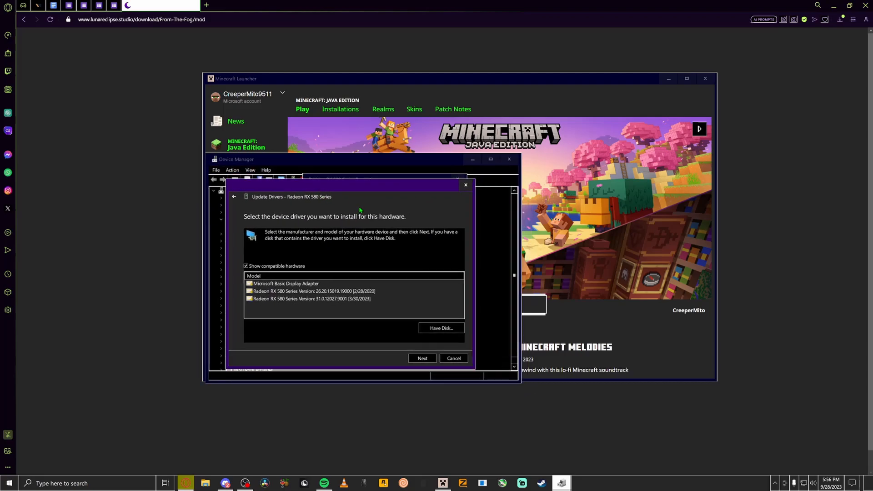
pyautogui.moveTo(356, 154)
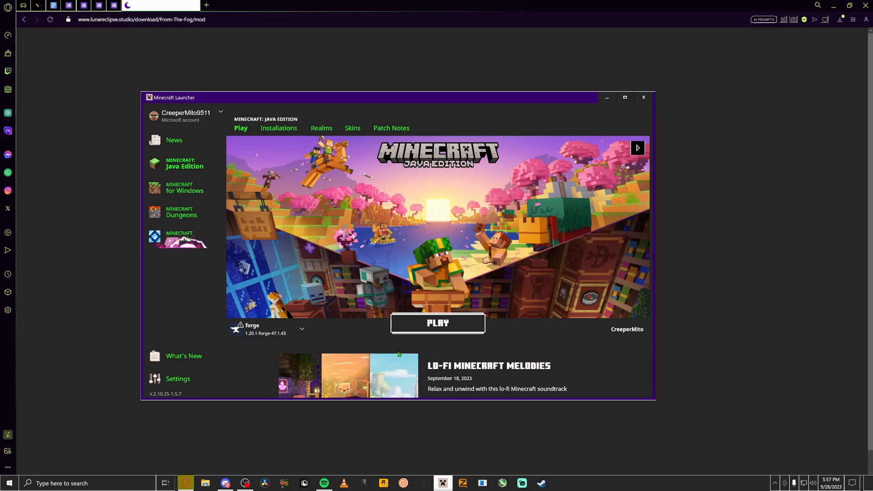
pyautogui.moveTo(370, 97); pyautogui.dragTo(384, 118)
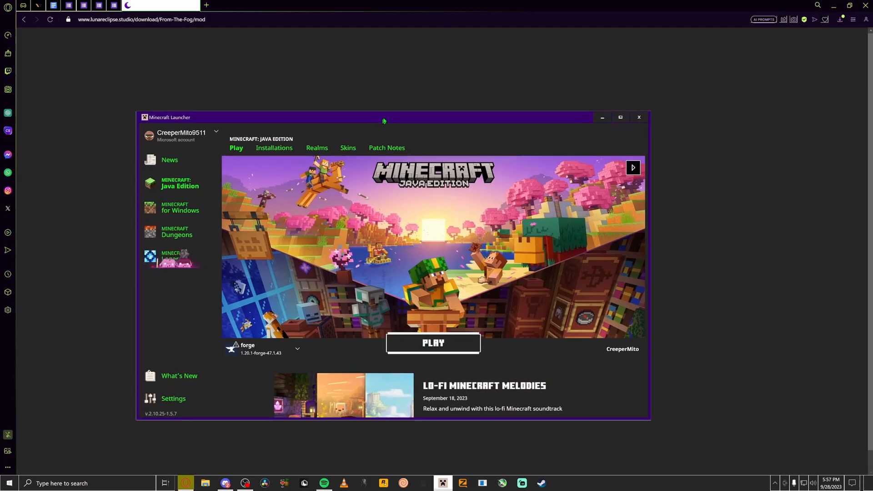